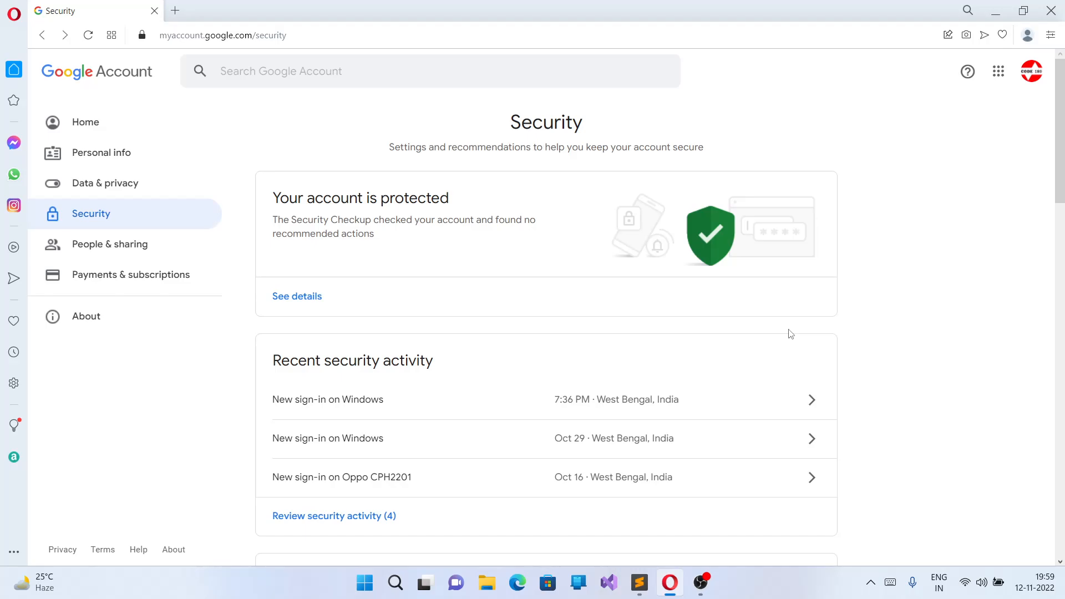
mouse_move(1043, 92)
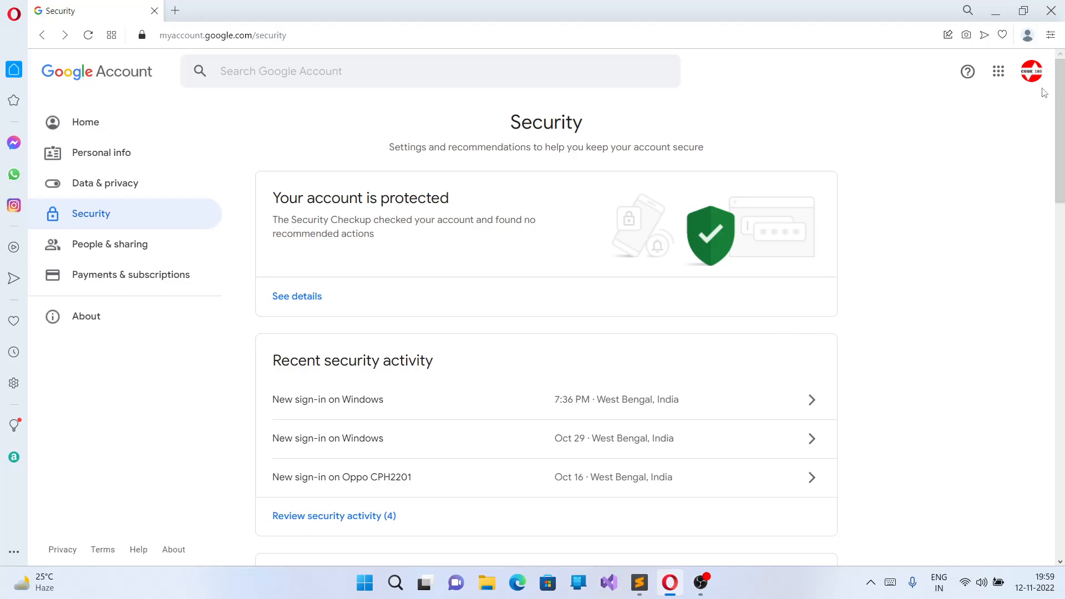
Go from the account menu to Google Account Security and enter App passwords under Signing in to Google
click(1030, 71)
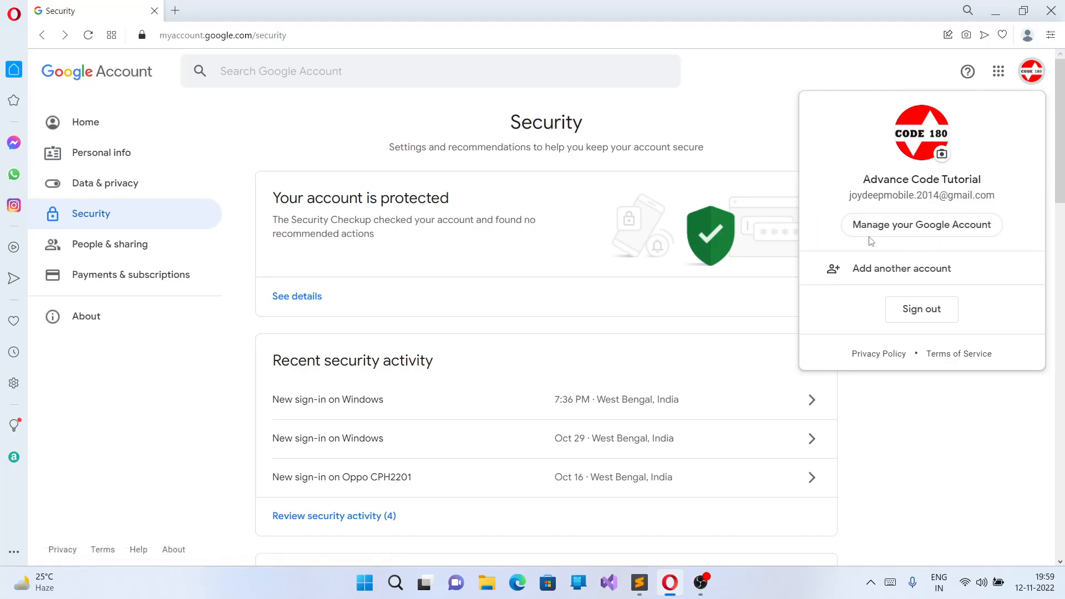
mouse_move(922, 225)
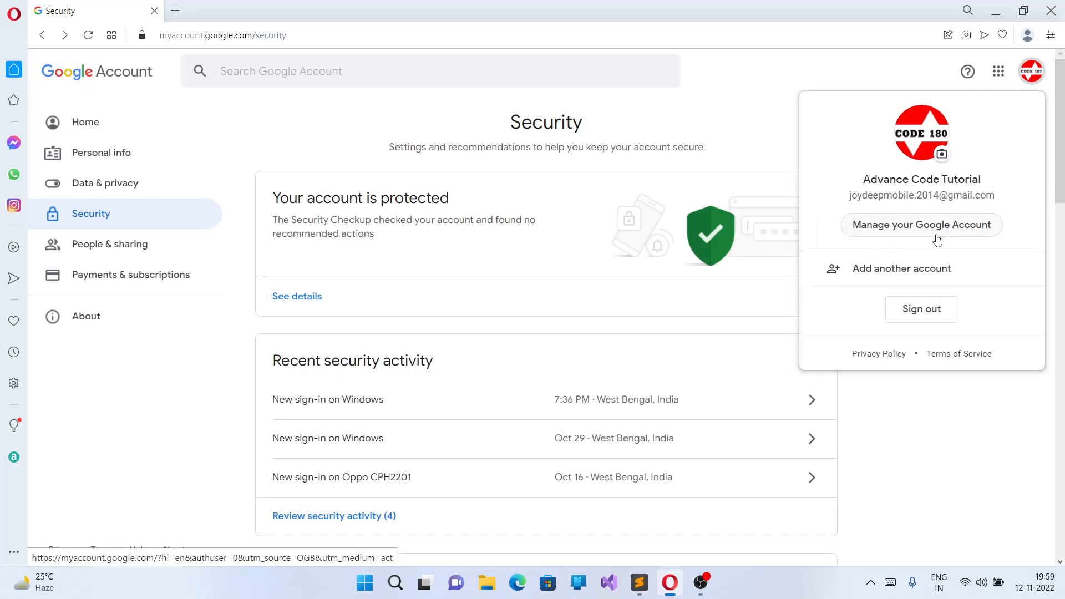
click(433, 505)
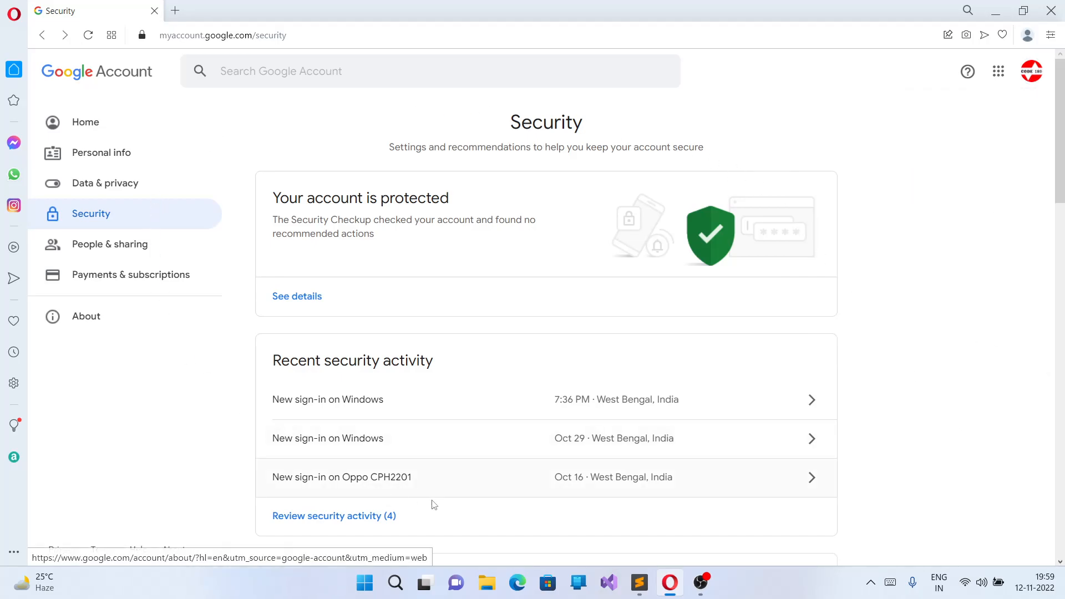
mouse_move(91, 213)
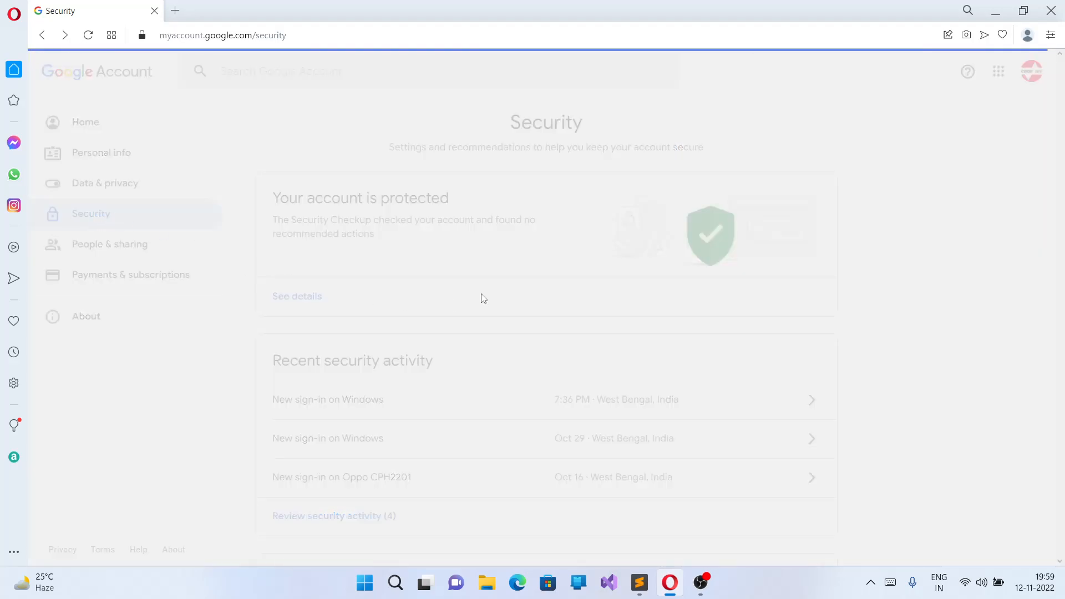
scroll(down, 3)
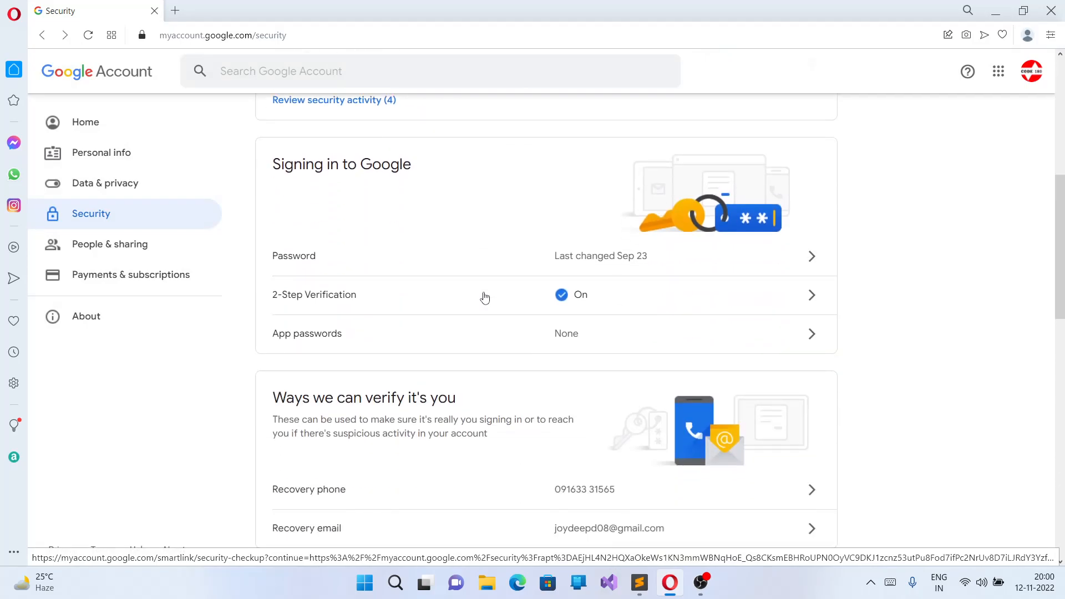
scroll(up, 3)
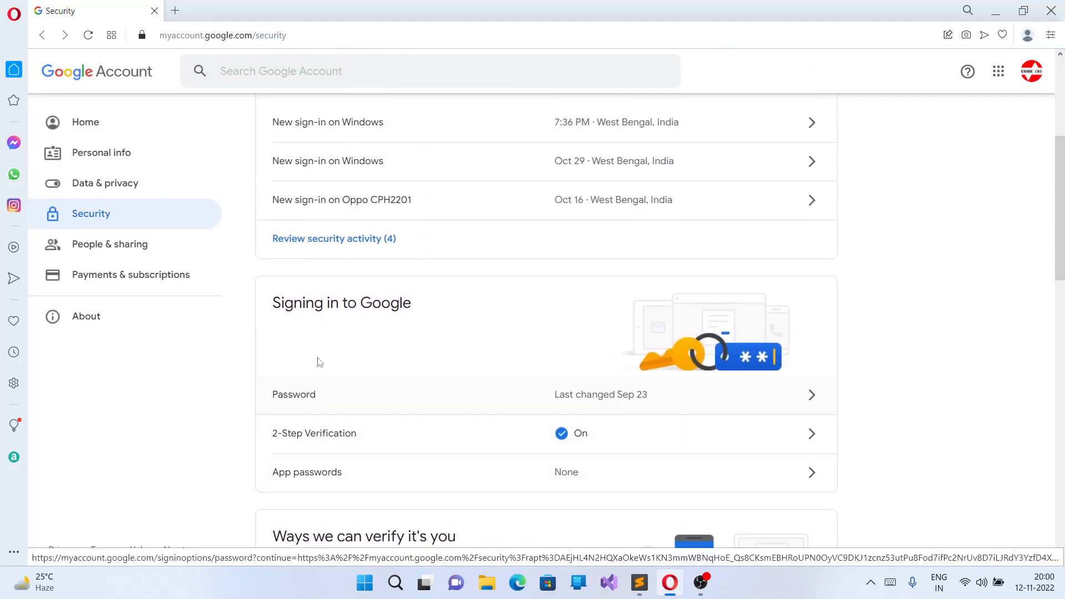
mouse_move(800, 449)
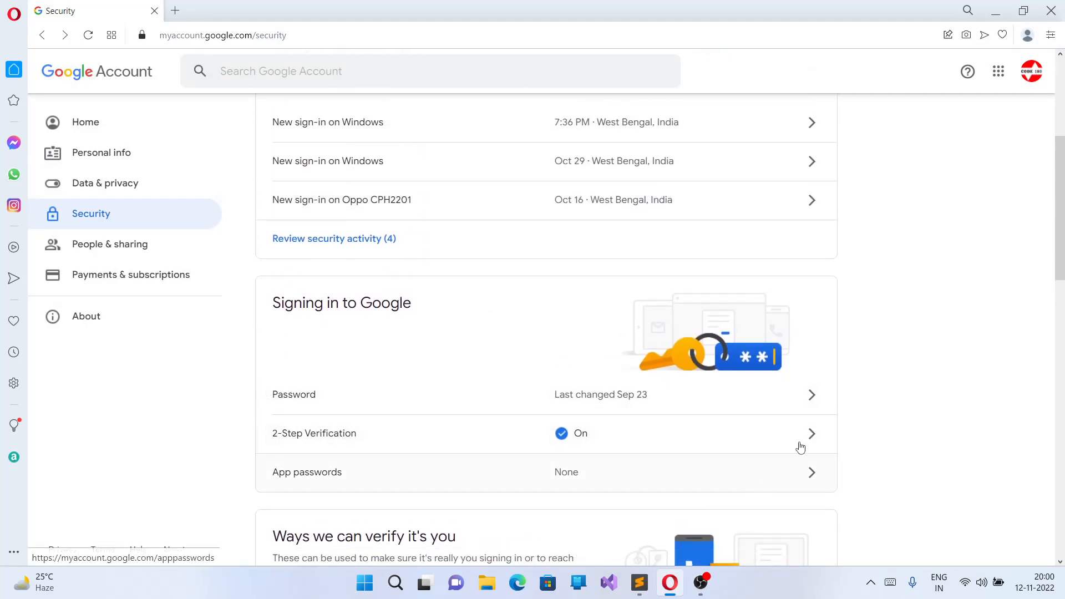
mouse_move(402, 321)
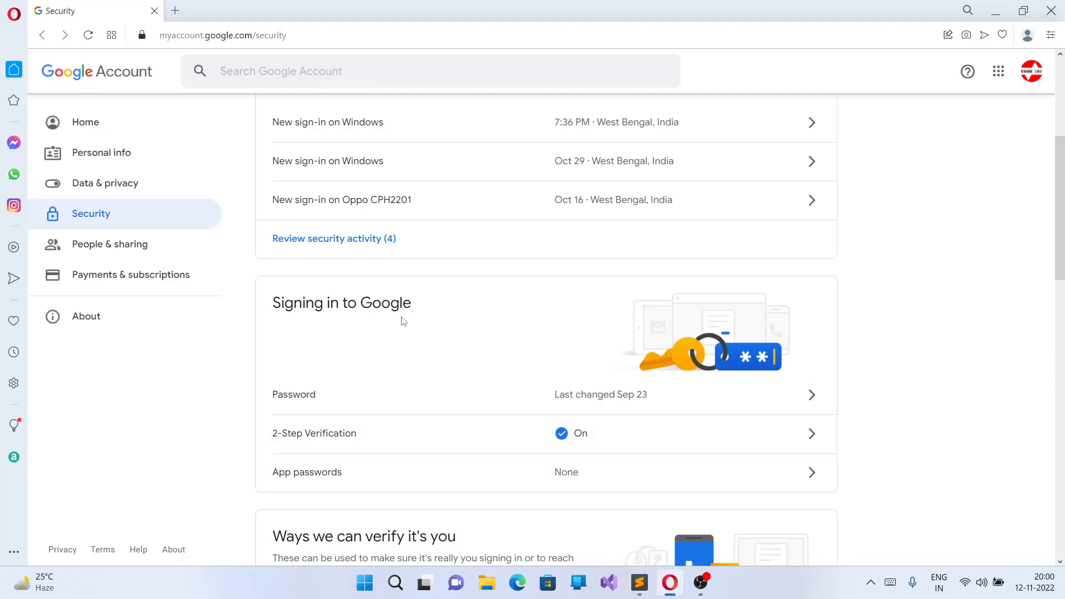
mouse_move(410, 462)
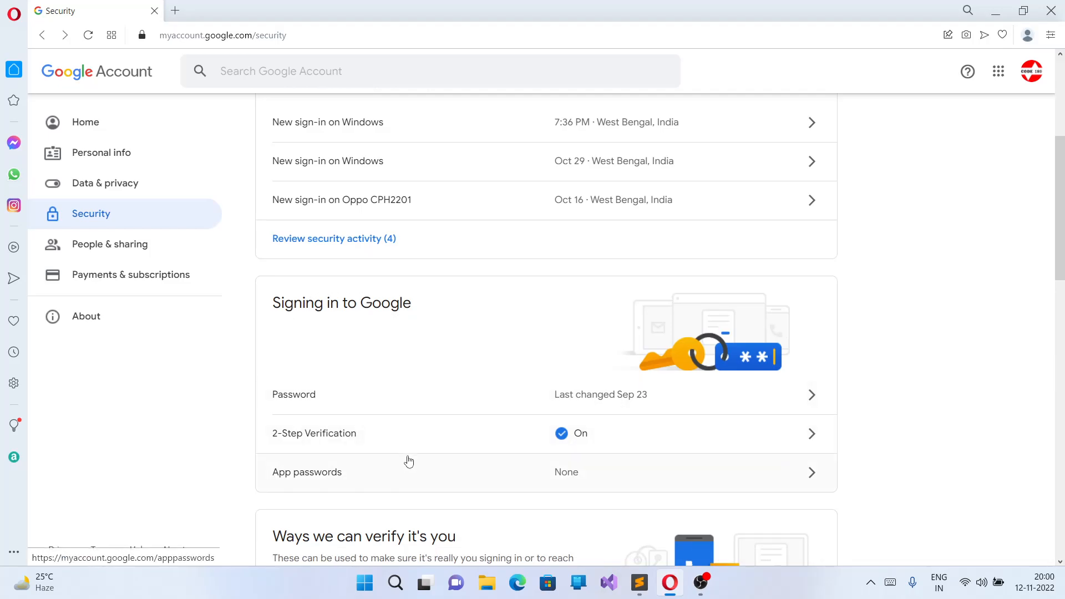
mouse_move(380, 448)
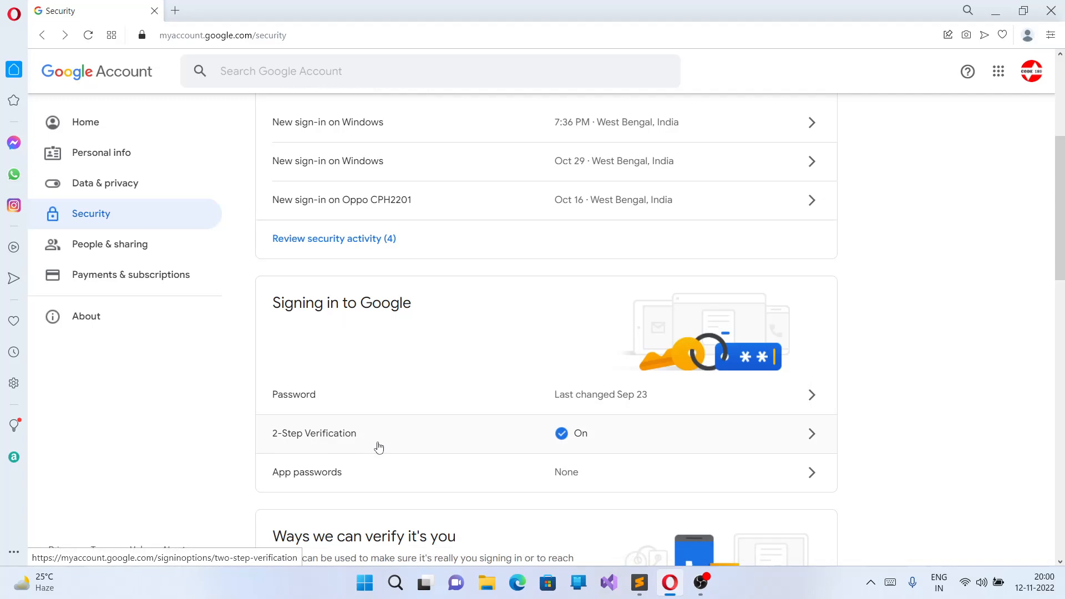
mouse_move(462, 450)
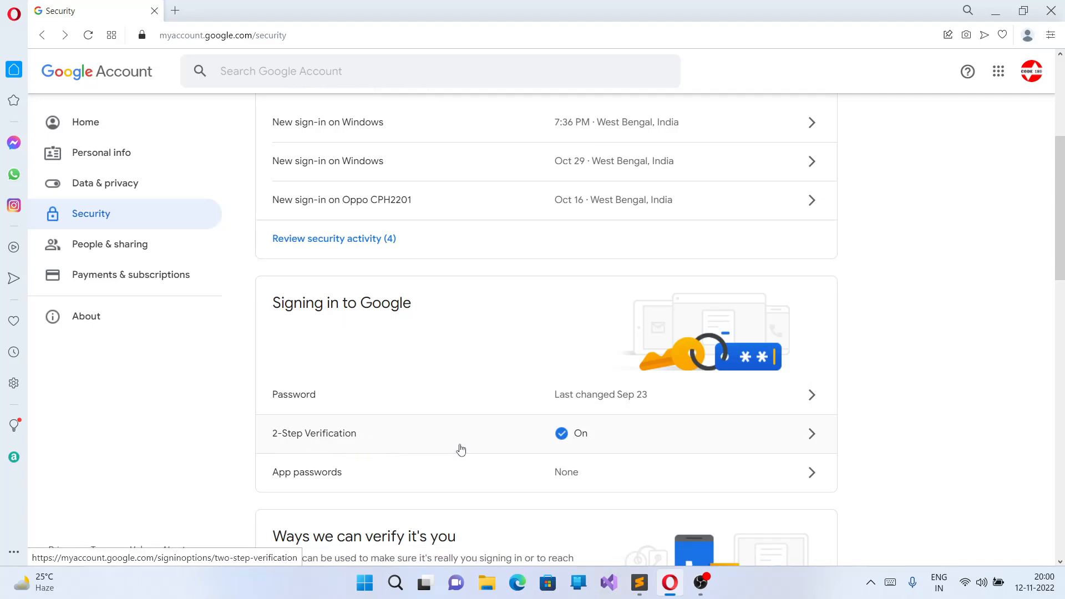
mouse_move(456, 444)
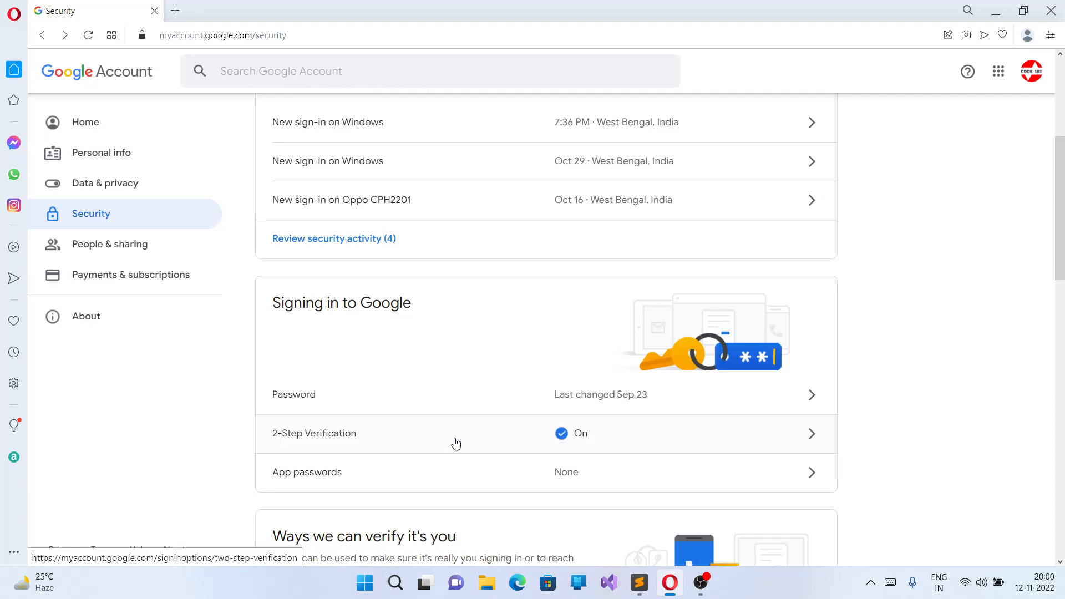
mouse_move(480, 443)
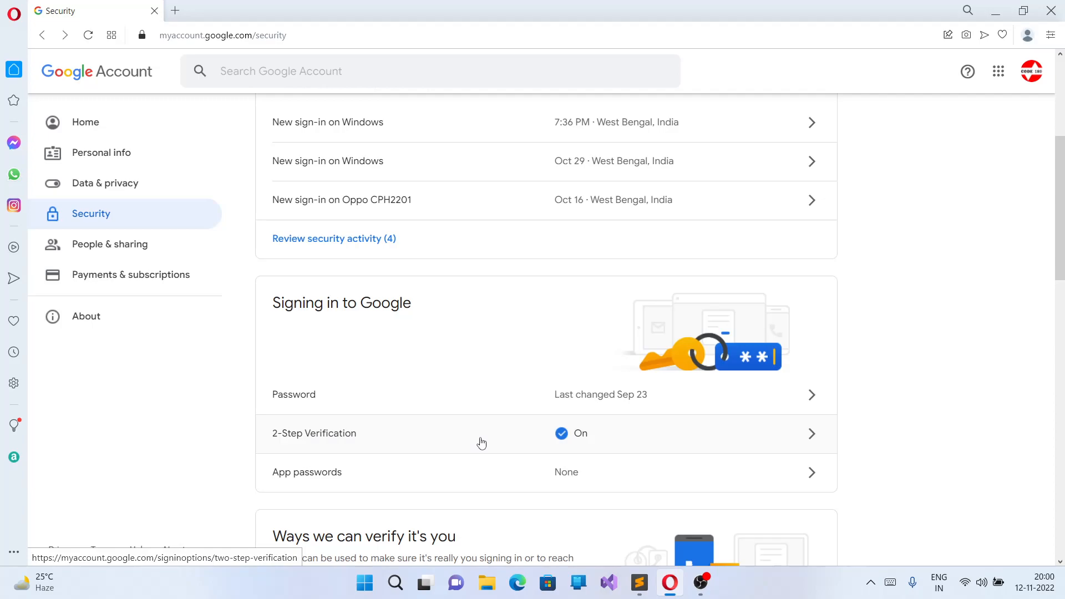
mouse_move(455, 446)
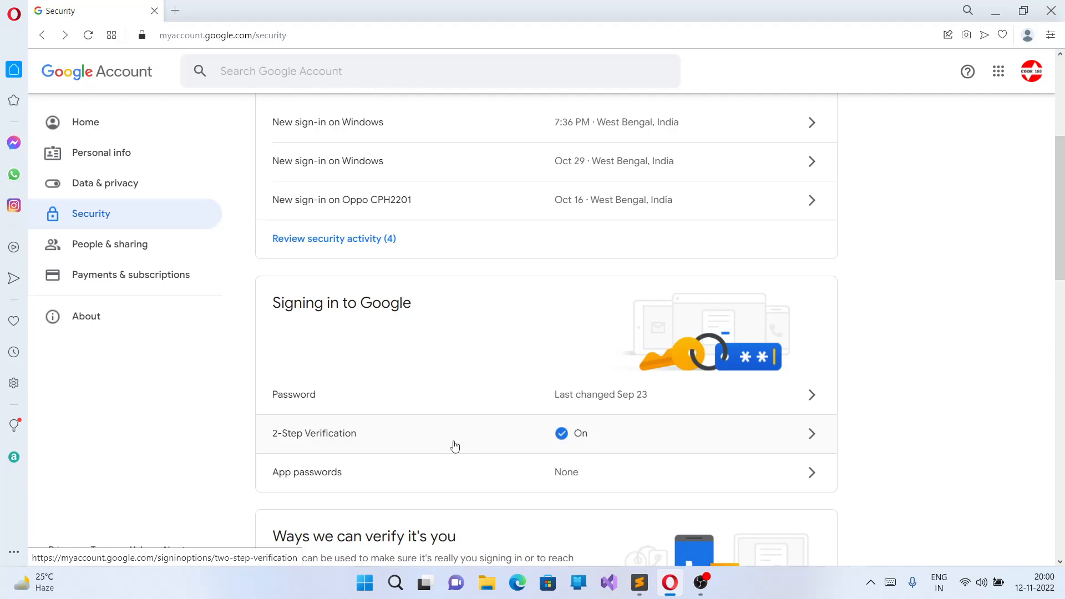
mouse_move(688, 490)
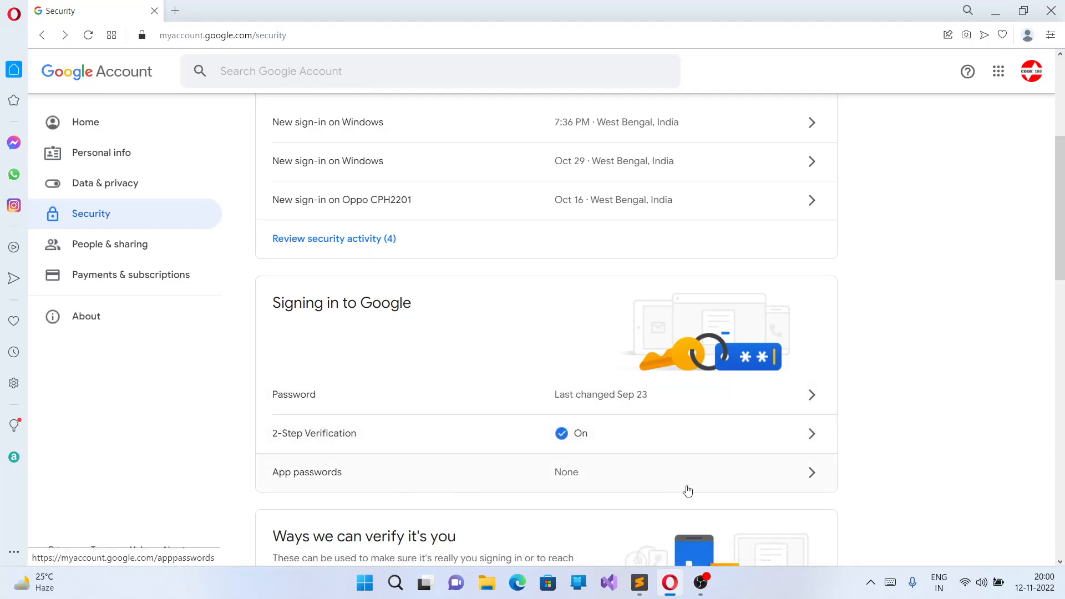
mouse_move(568, 476)
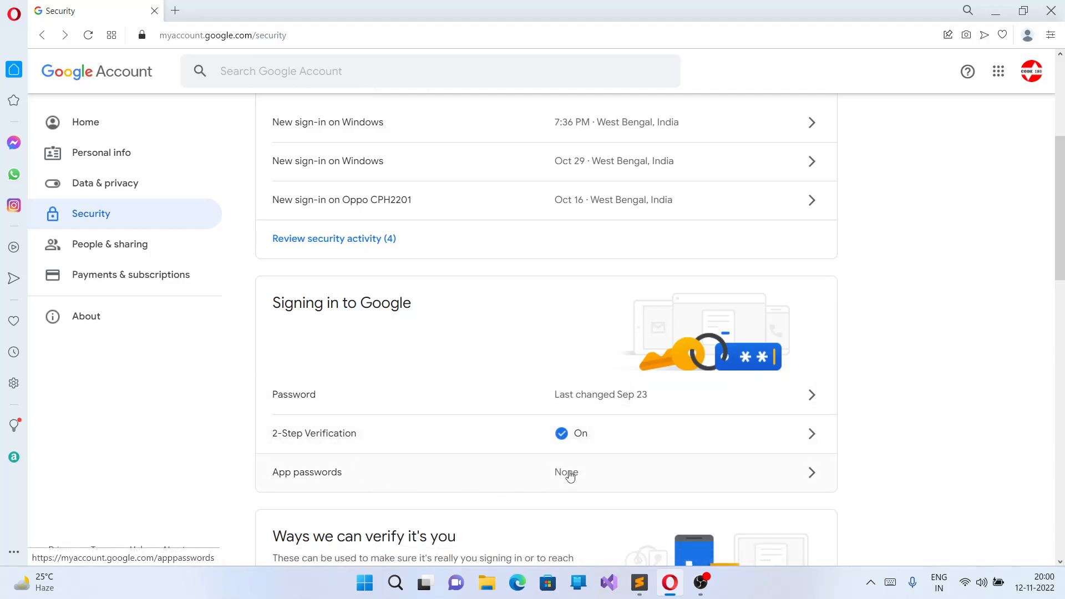
mouse_move(326, 486)
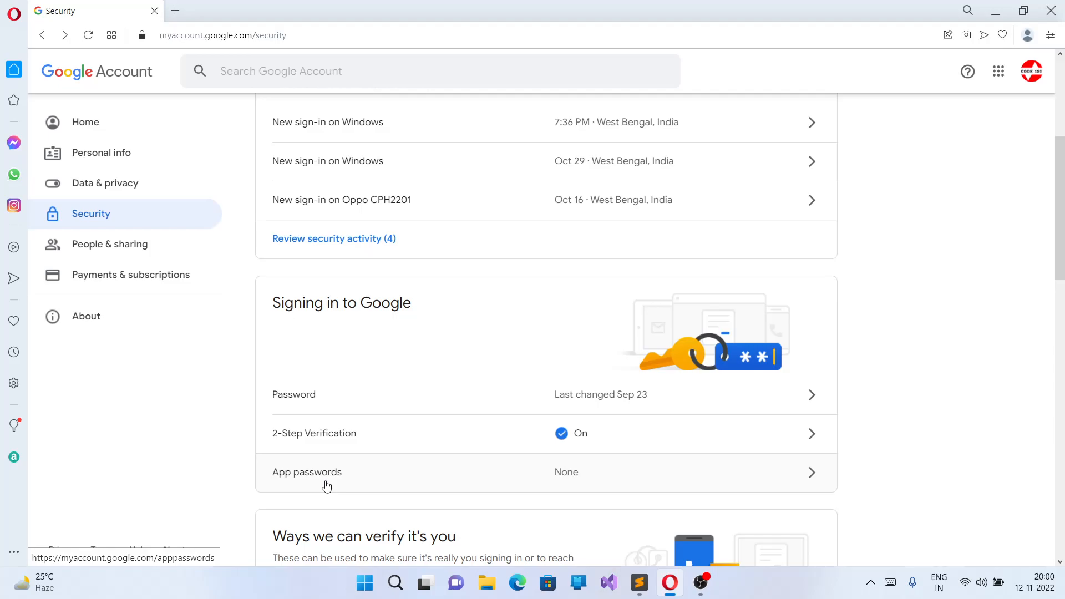
click(306, 473)
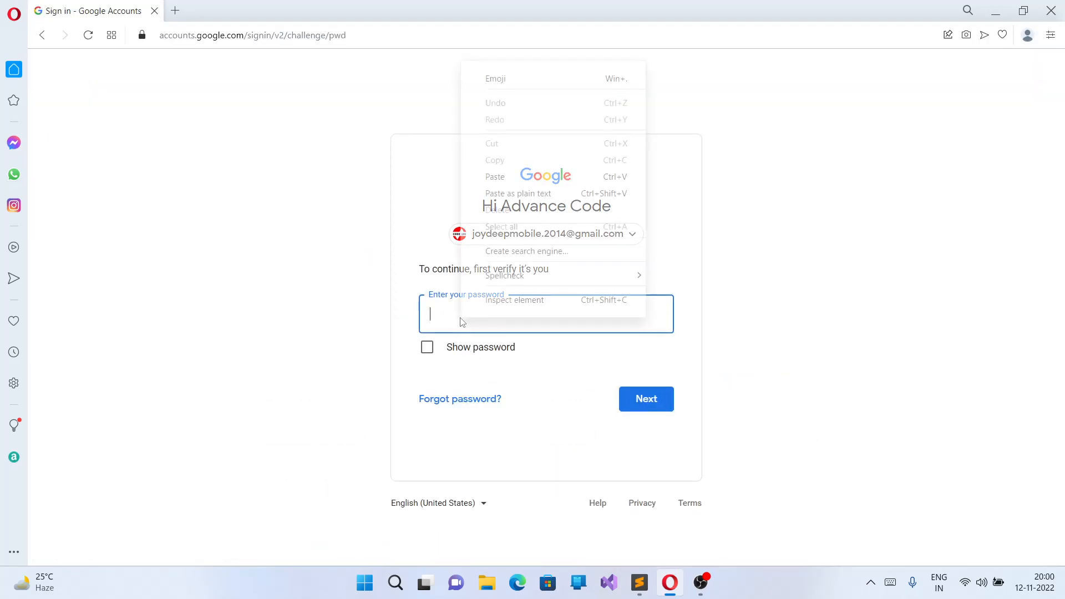
Re-verify the account password and refuse the browser's offer to save it
click(495, 176)
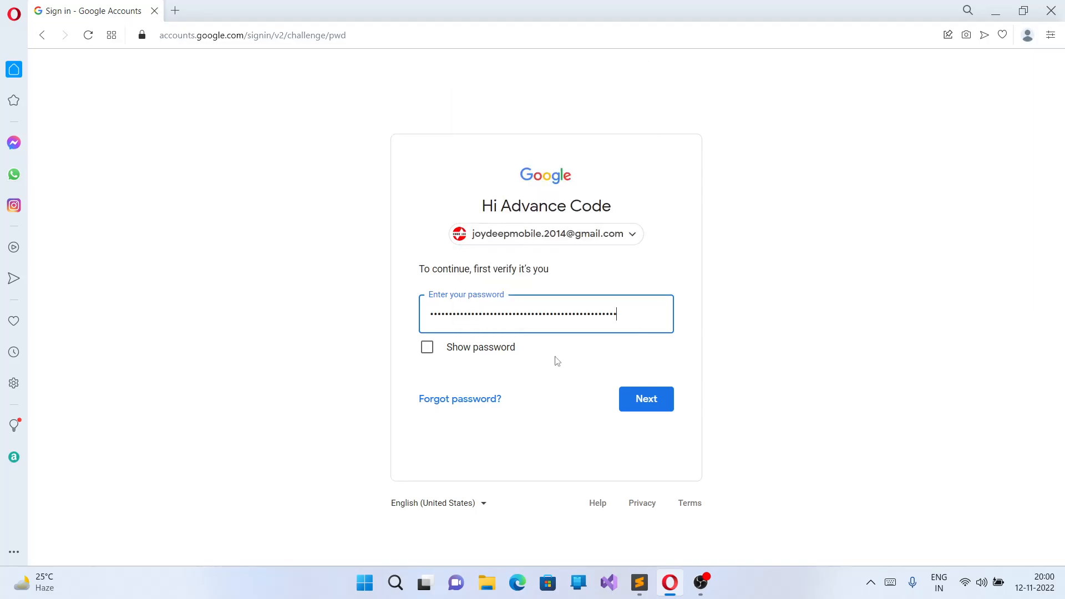
click(646, 399)
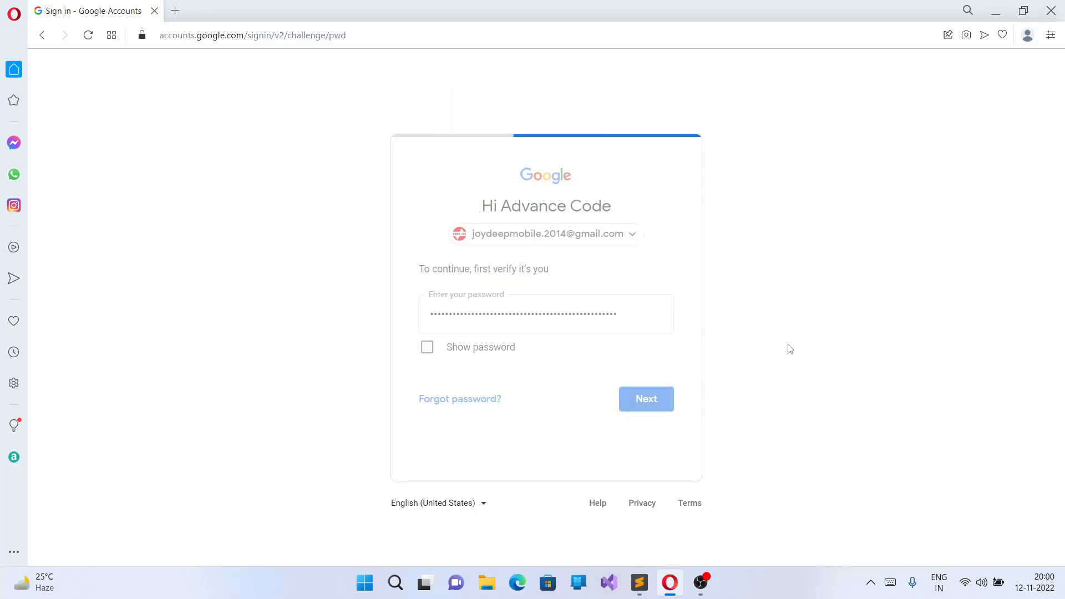
click(646, 398)
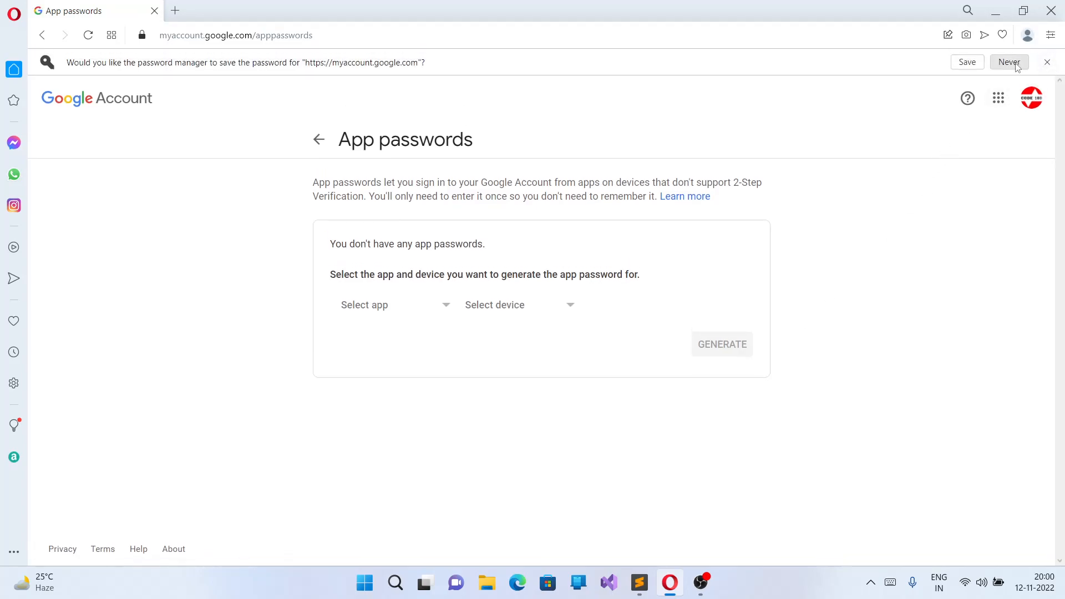
click(1009, 62)
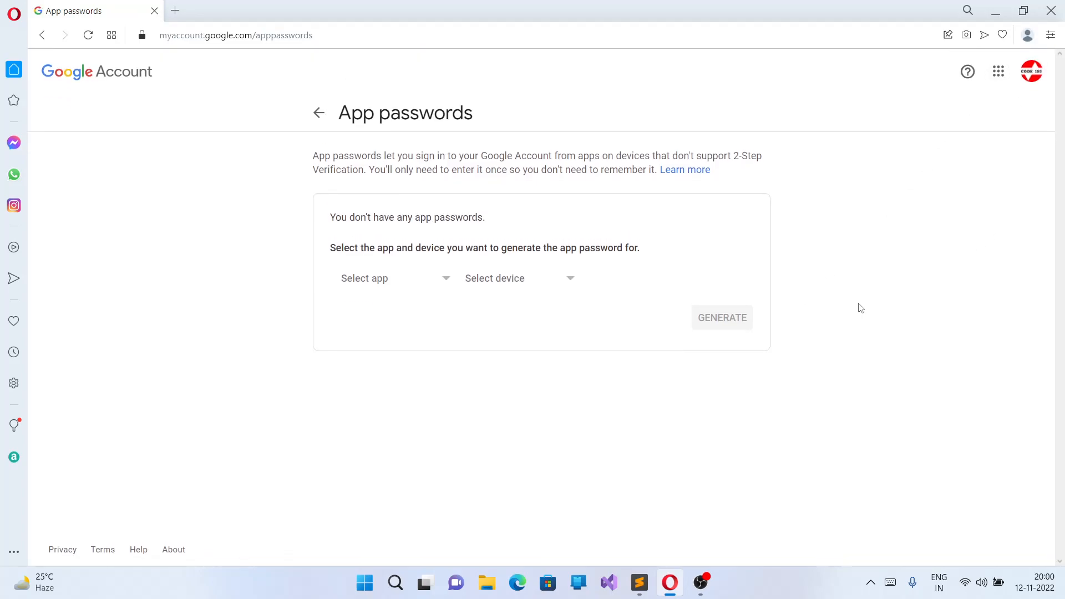
Choose Other (Custom name), name the app password SMTP and generate it
click(393, 278)
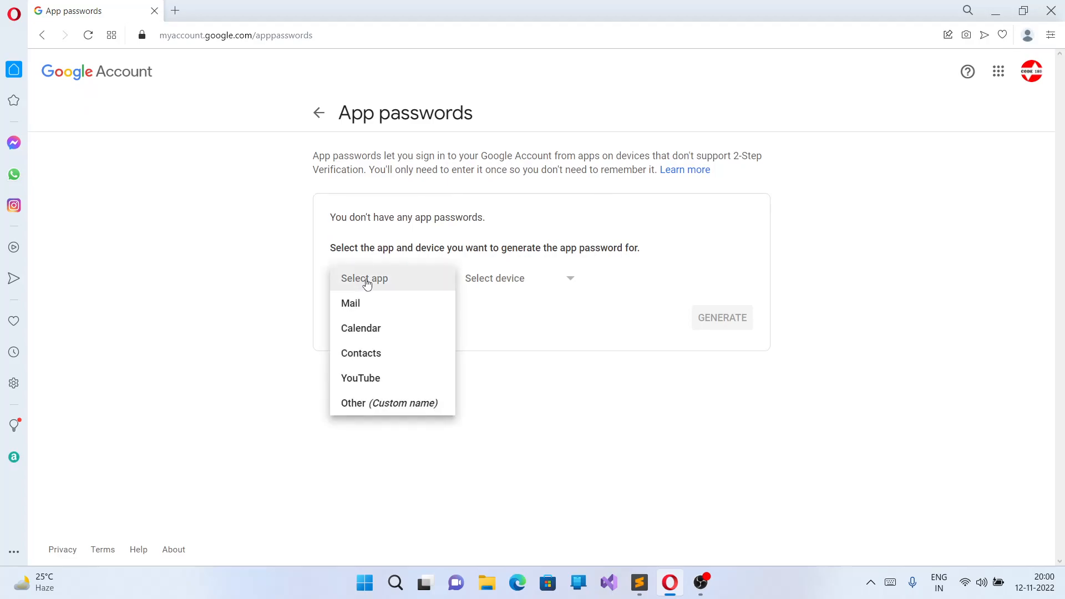
mouse_move(361, 377)
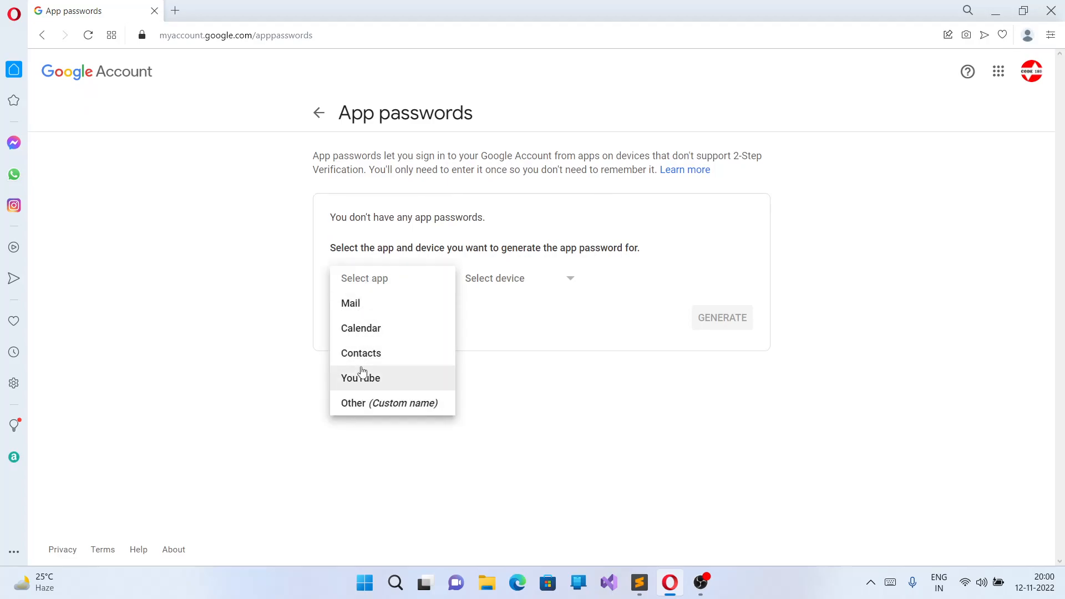
mouse_move(368, 403)
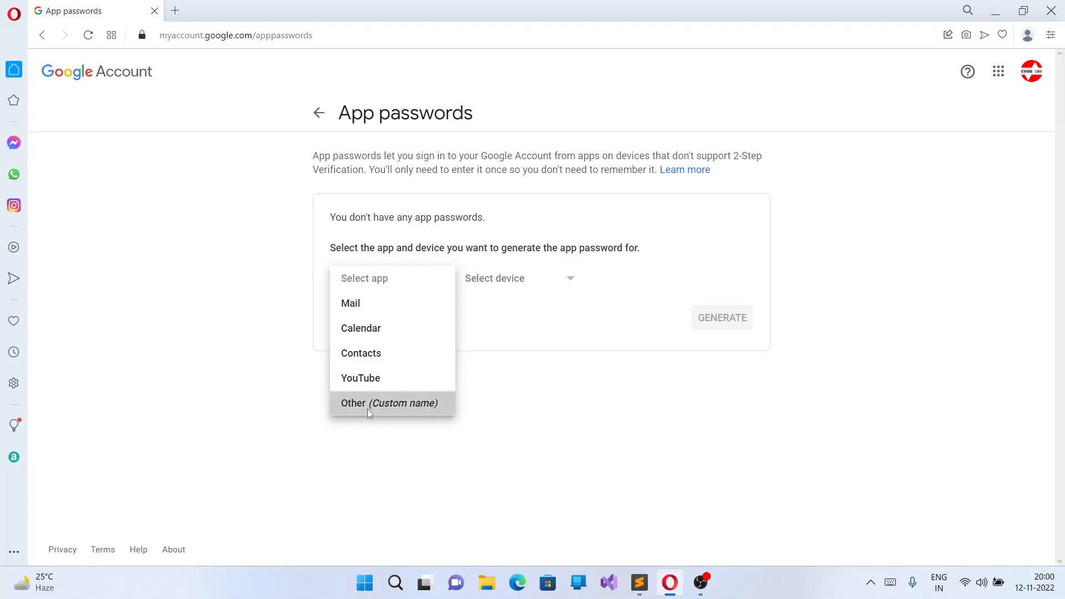
click(390, 403)
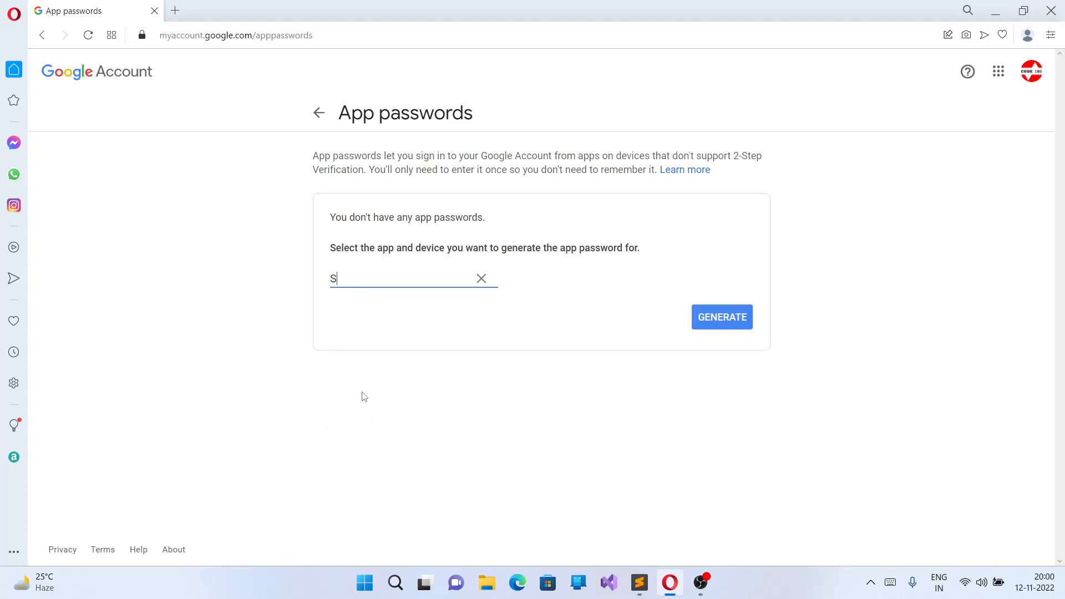
text(MTP)
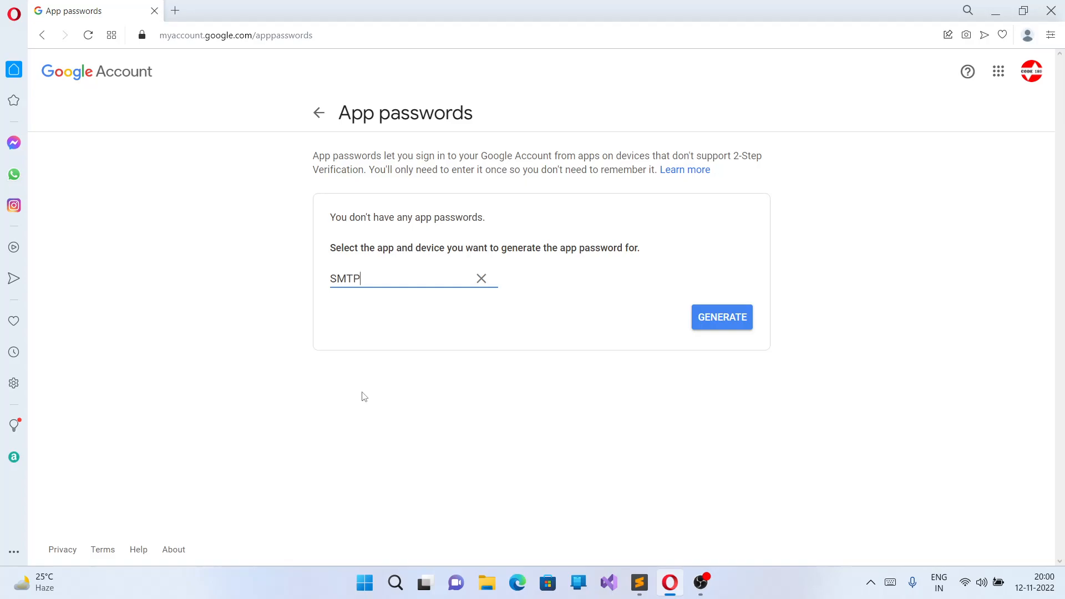
mouse_move(364, 288)
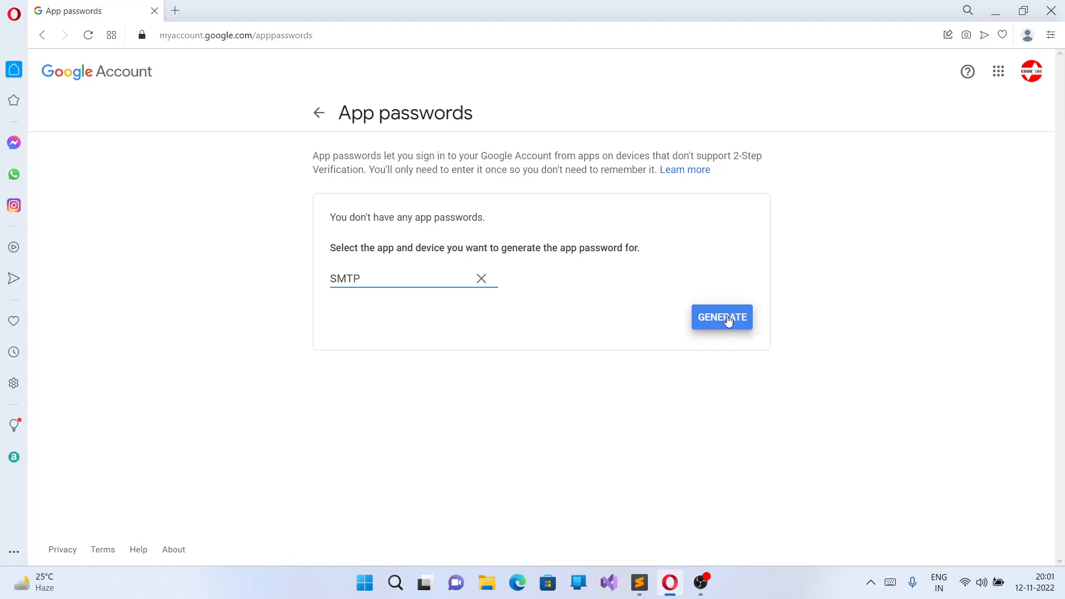
click(722, 317)
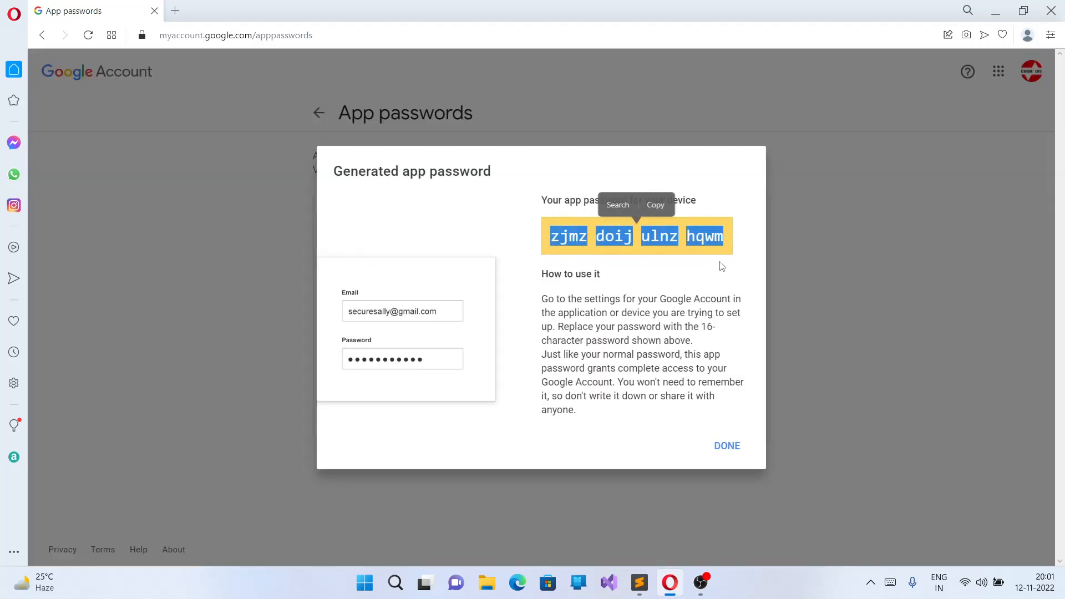
Close the generated-password dialog so SMTP shows in the app passwords list
click(726, 446)
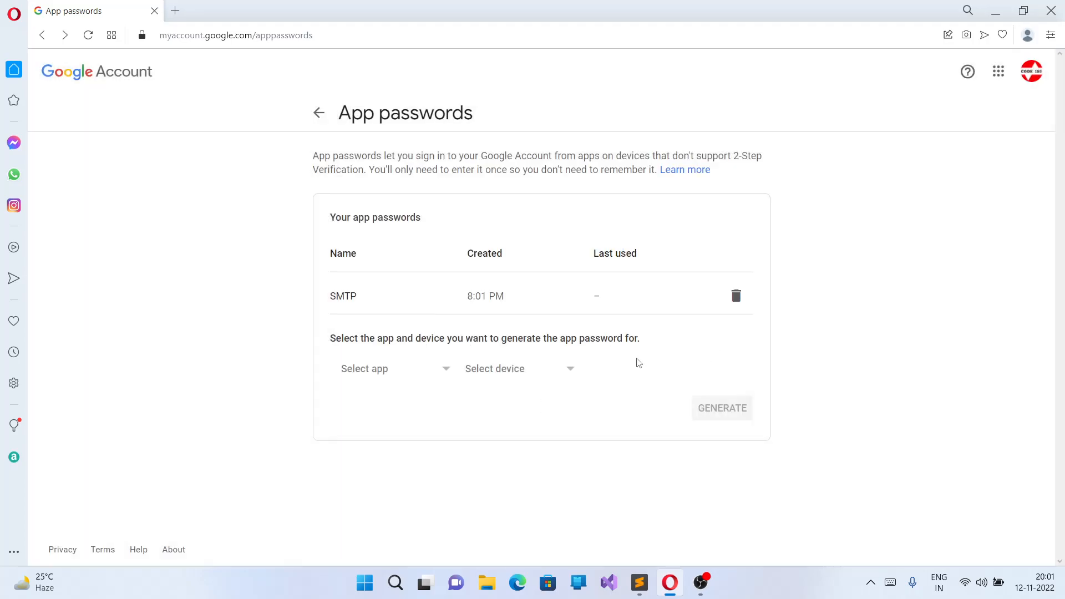
mouse_move(559, 332)
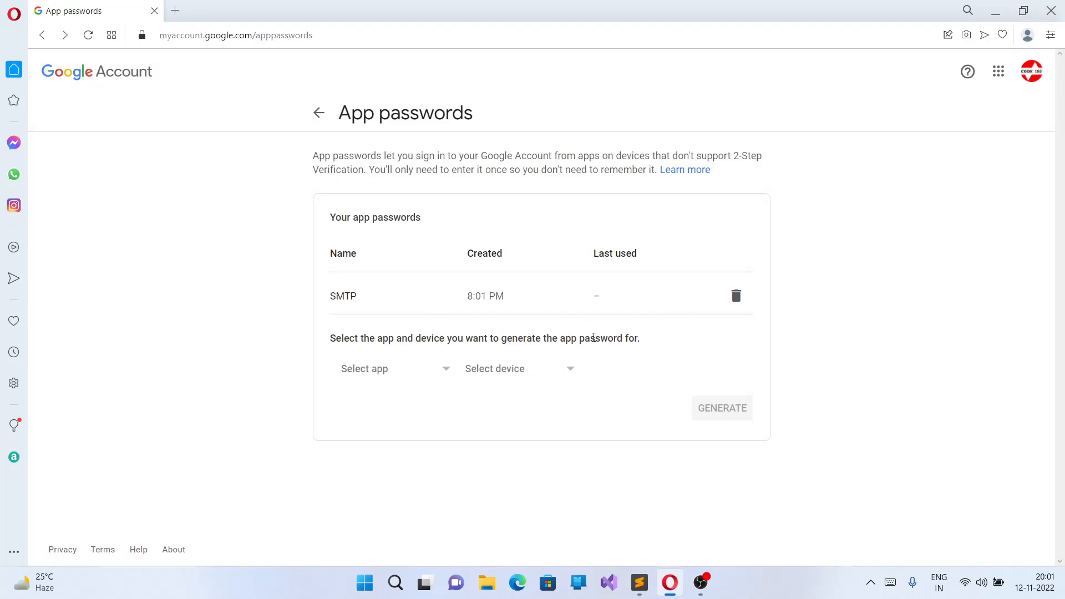
mouse_move(434, 440)
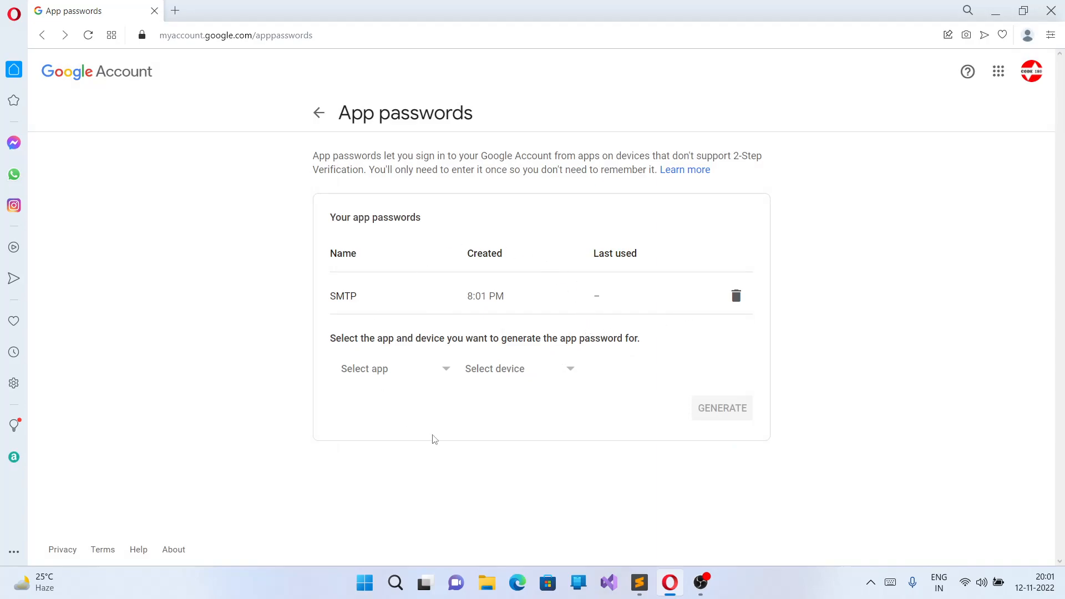
mouse_move(640, 583)
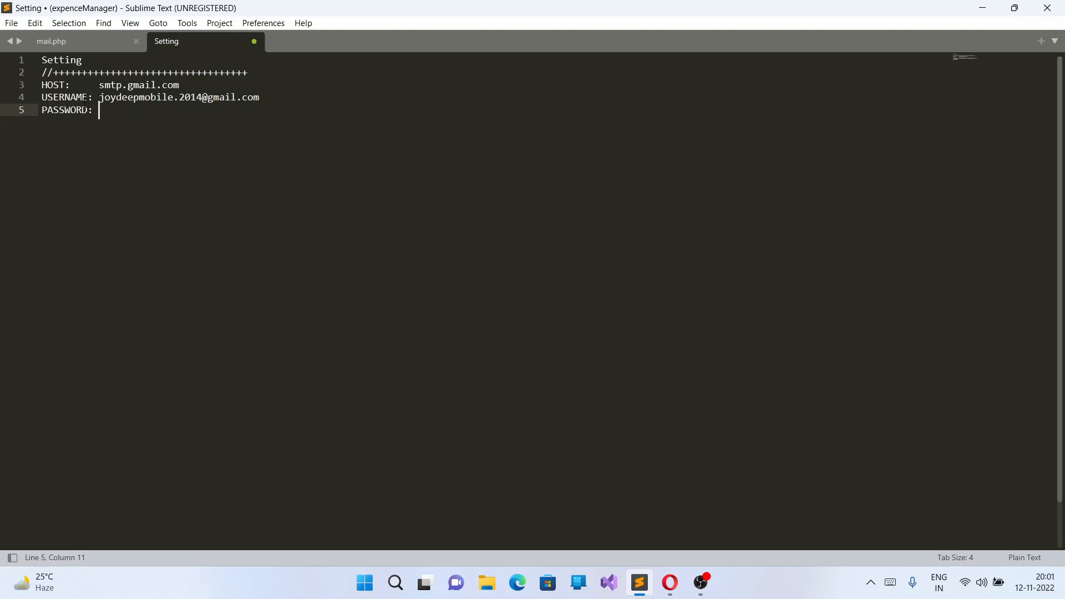
drag(99, 98, 260, 98)
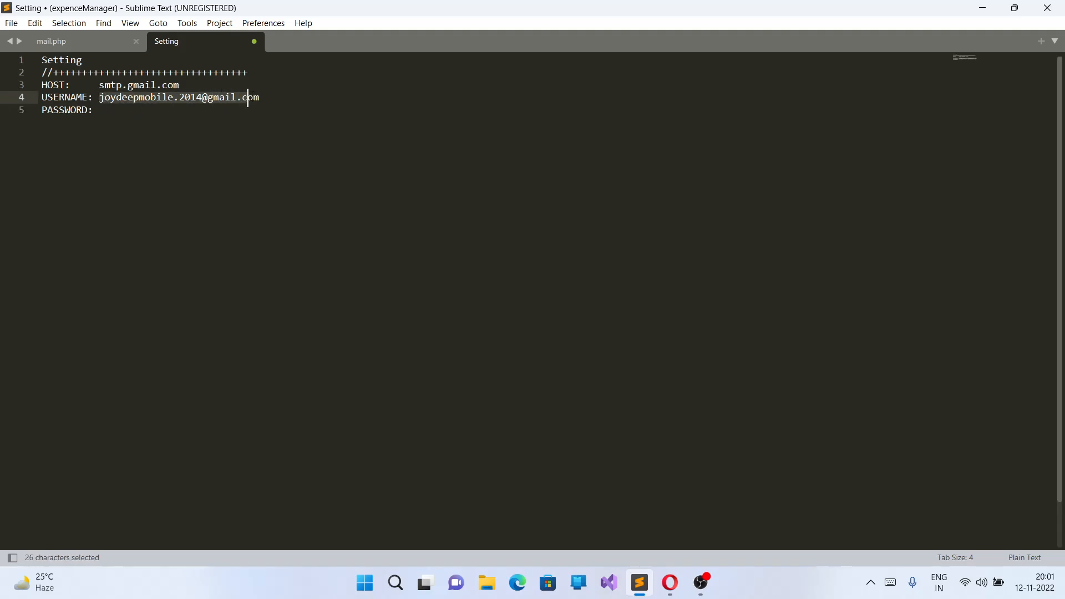
key(shift+end)
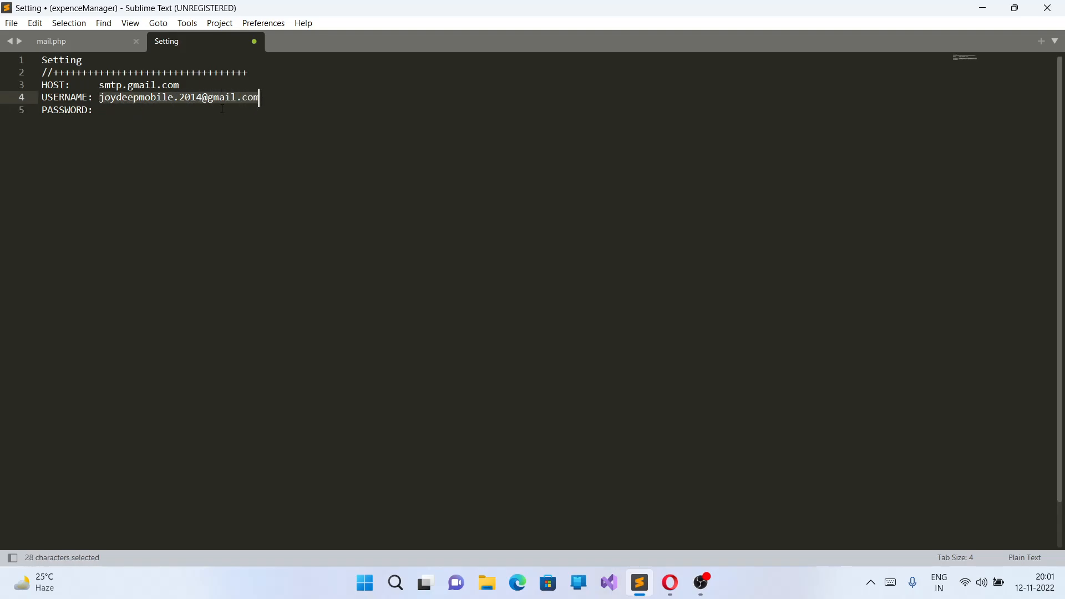
click(98, 110)
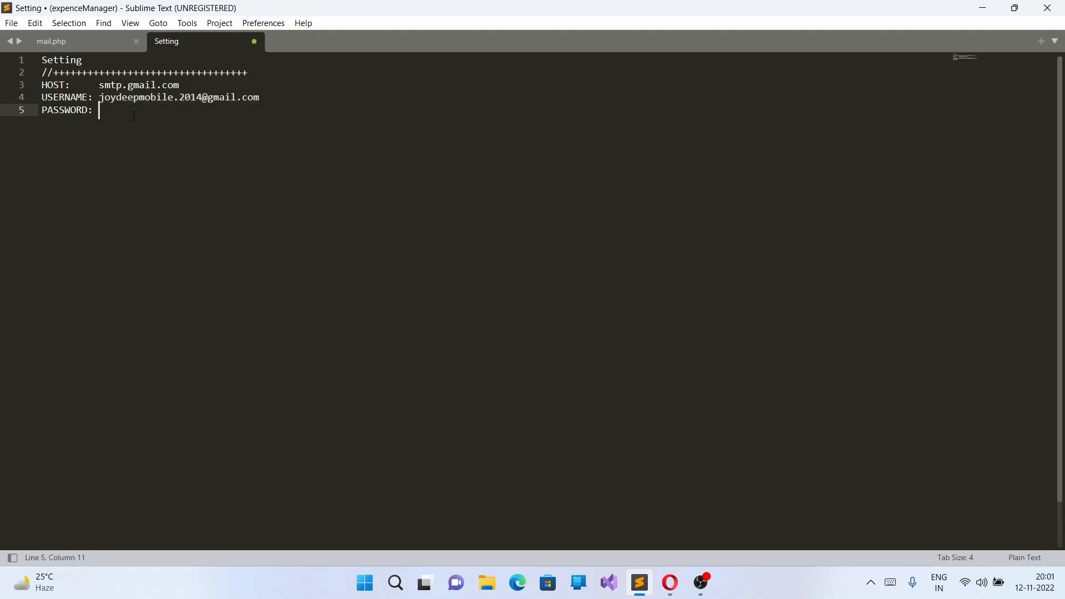
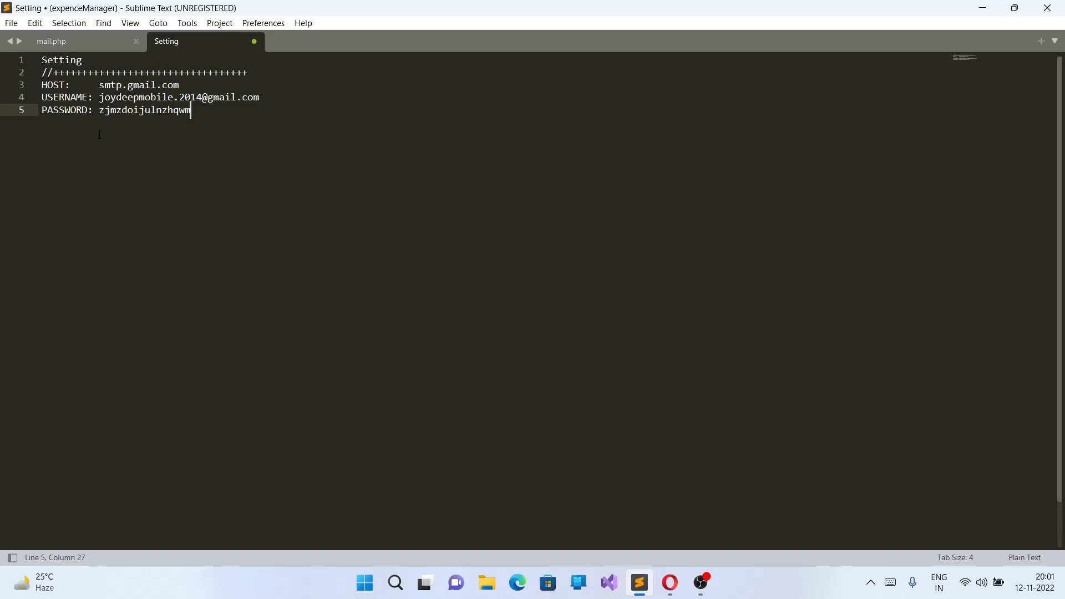
click(51, 41)
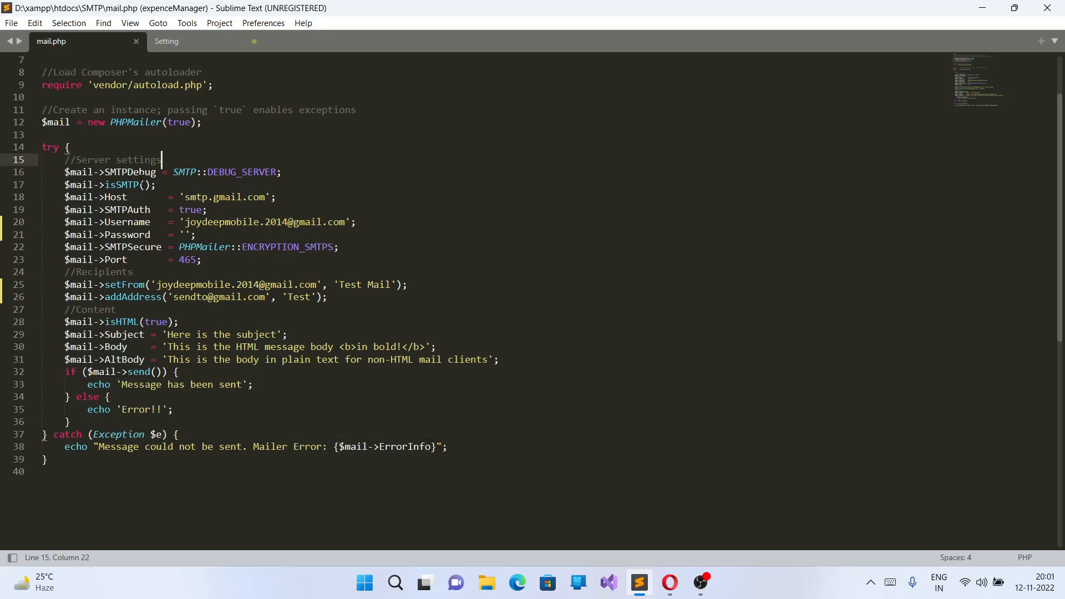
click(183, 234)
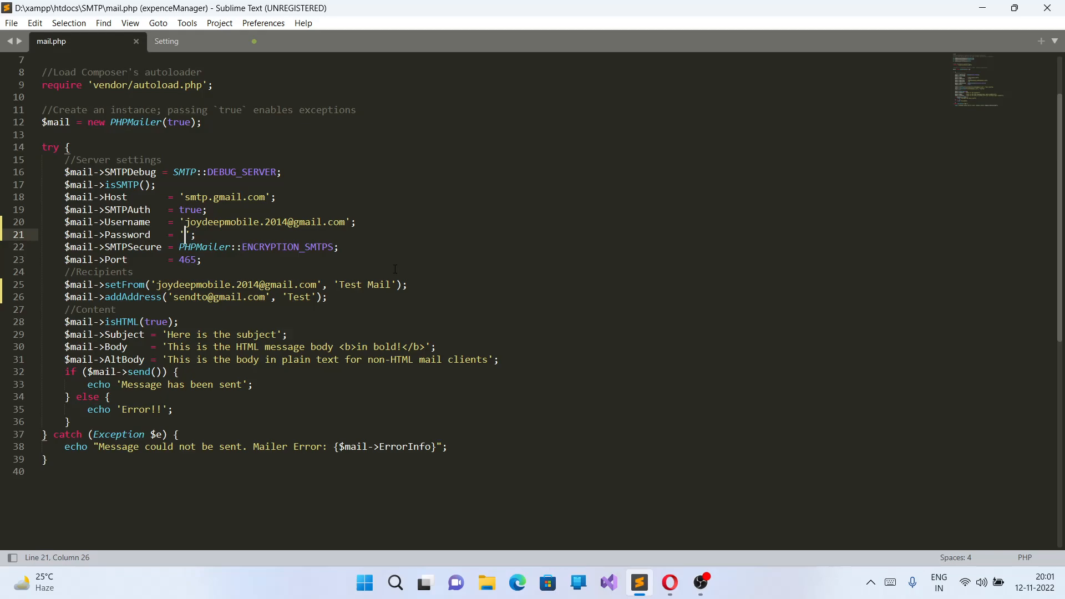
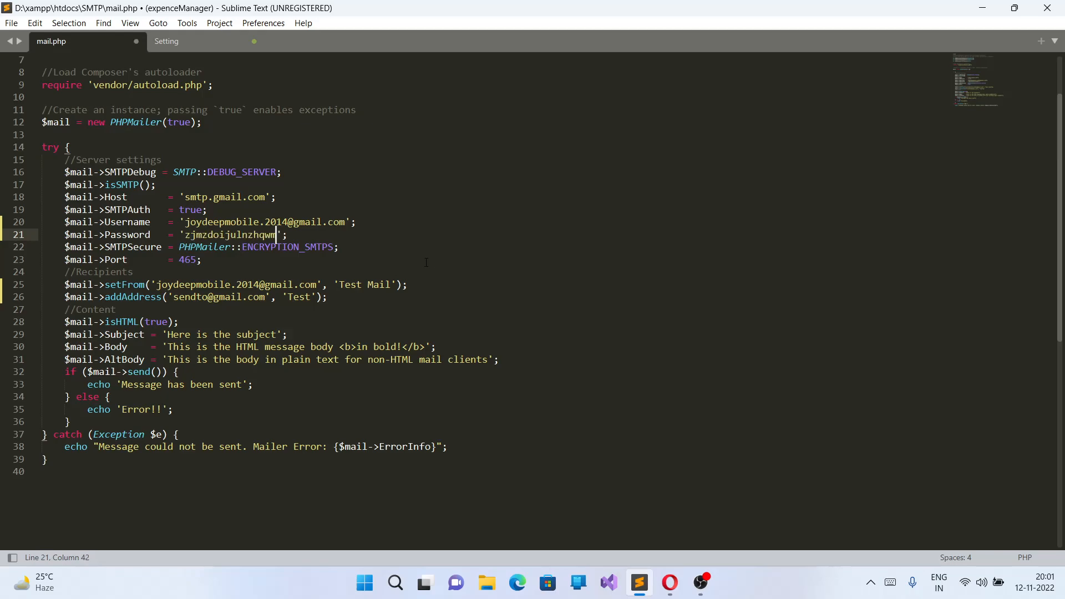
mouse_move(223, 189)
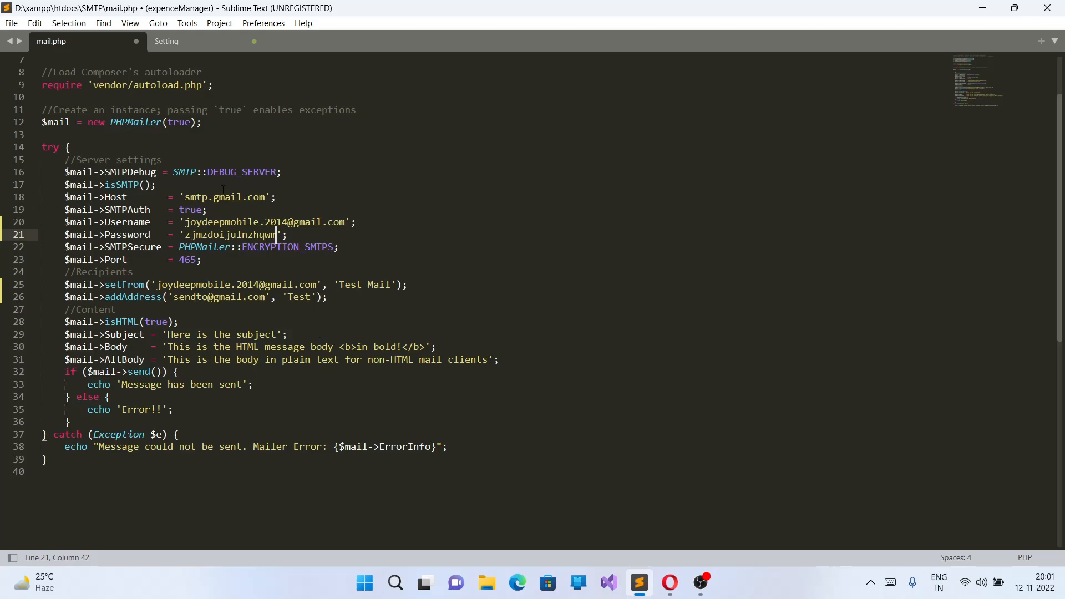